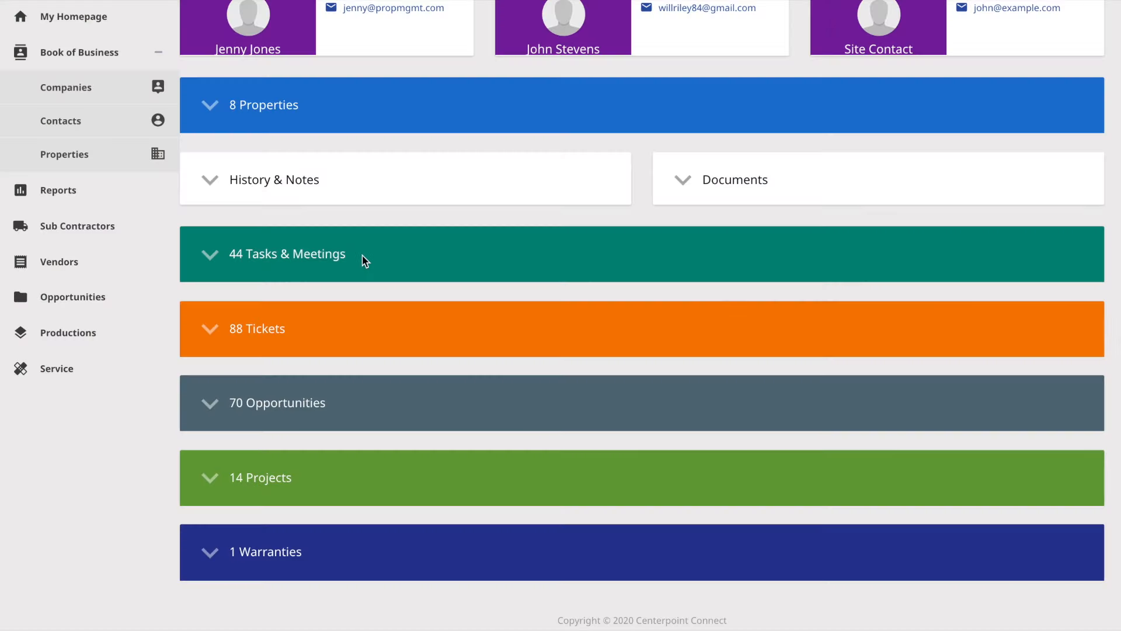
{"action": "mouse_move", "coordinate": [378, 451]}
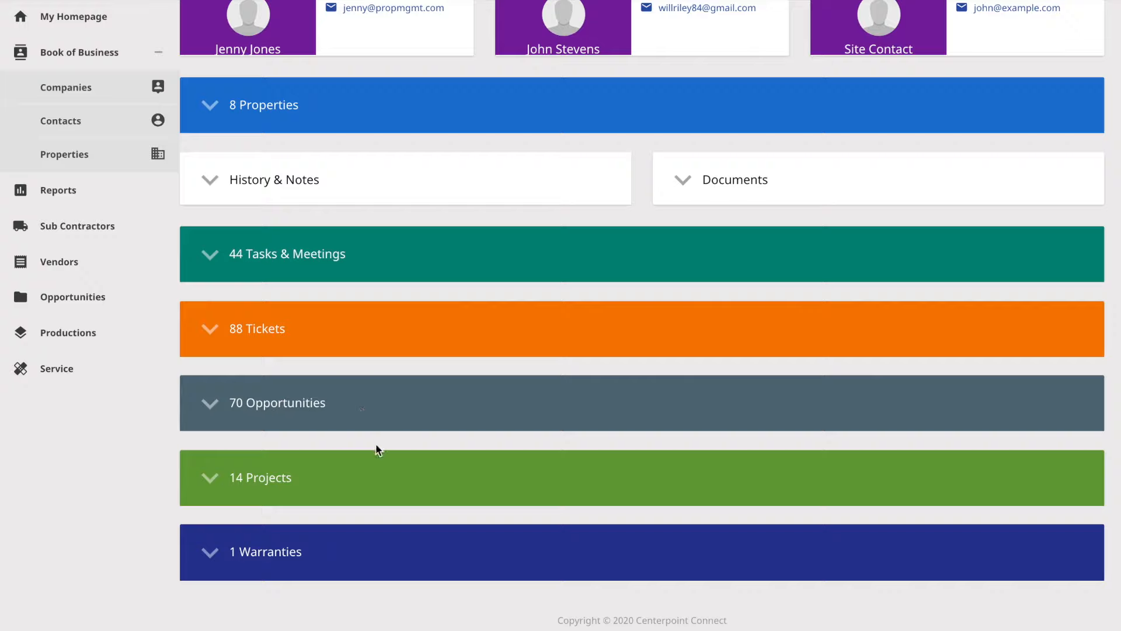